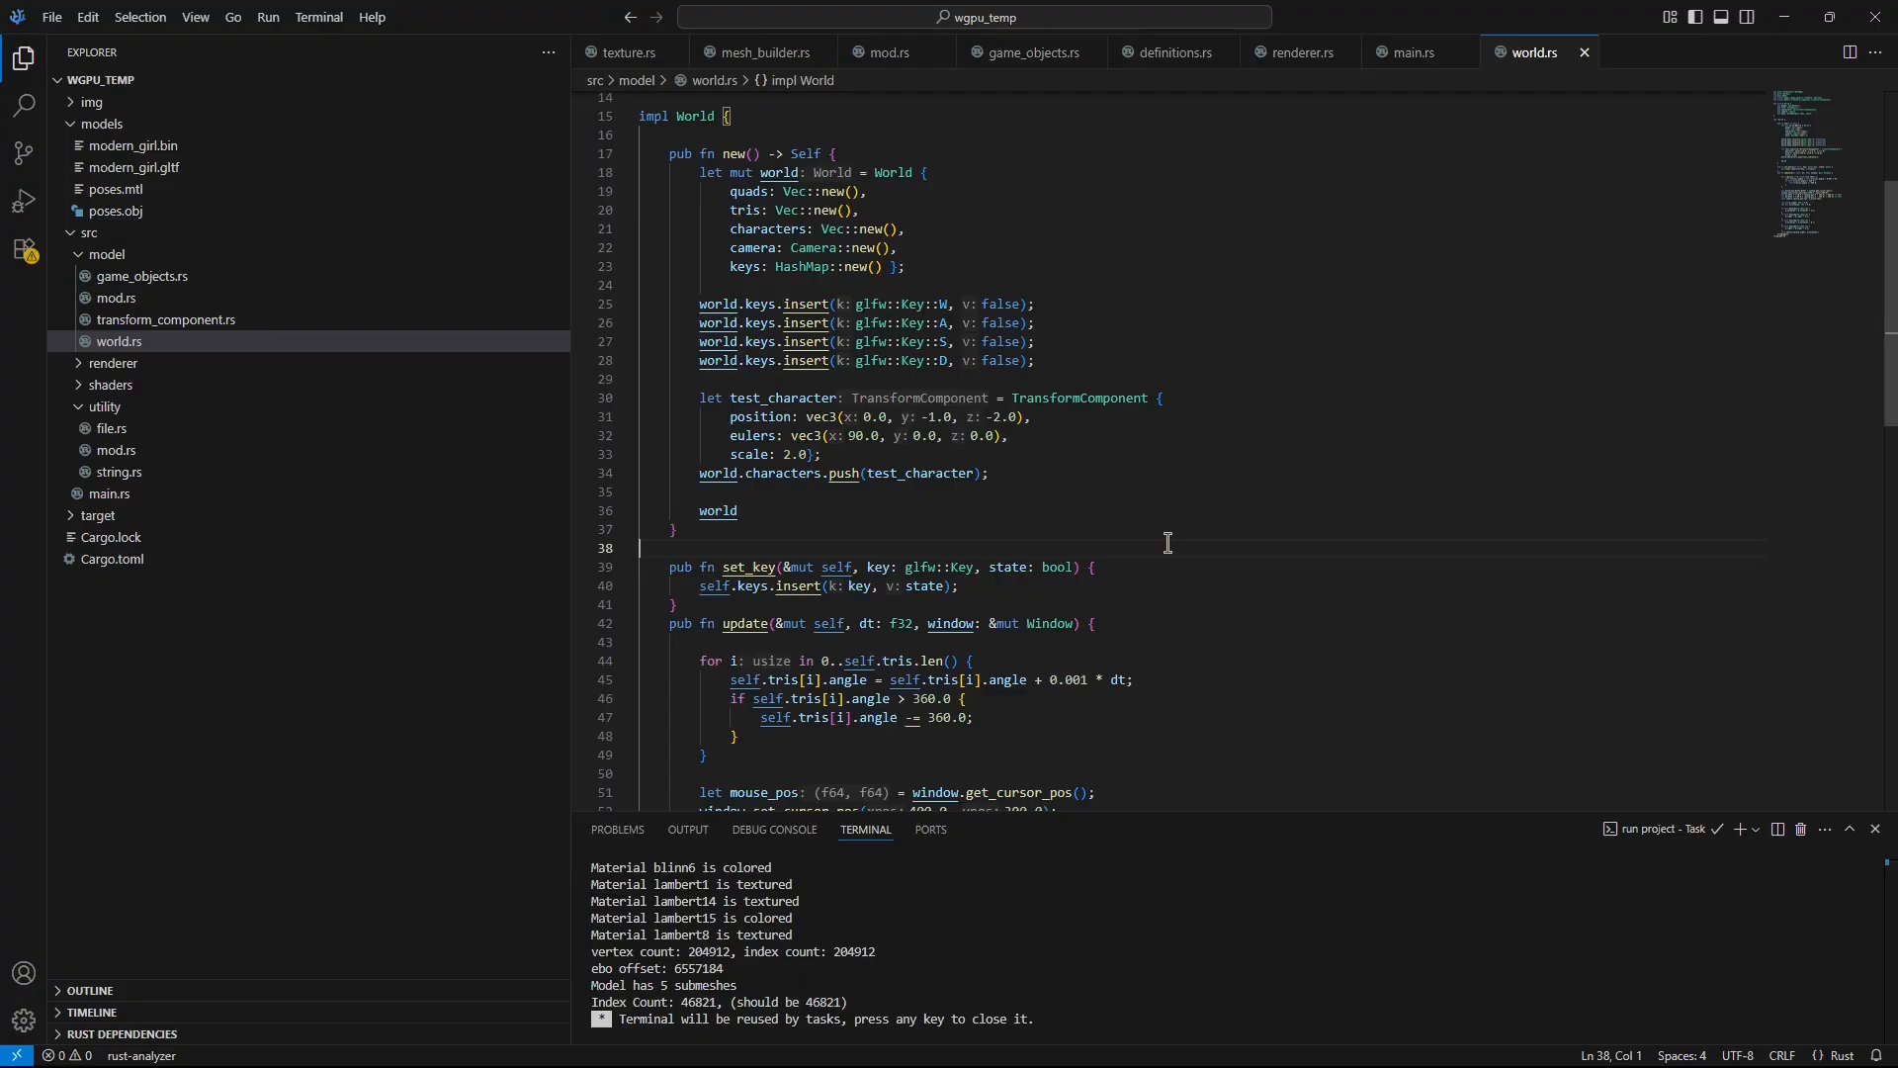
{"action": "mouse_move", "coordinate": [1137, 517]}
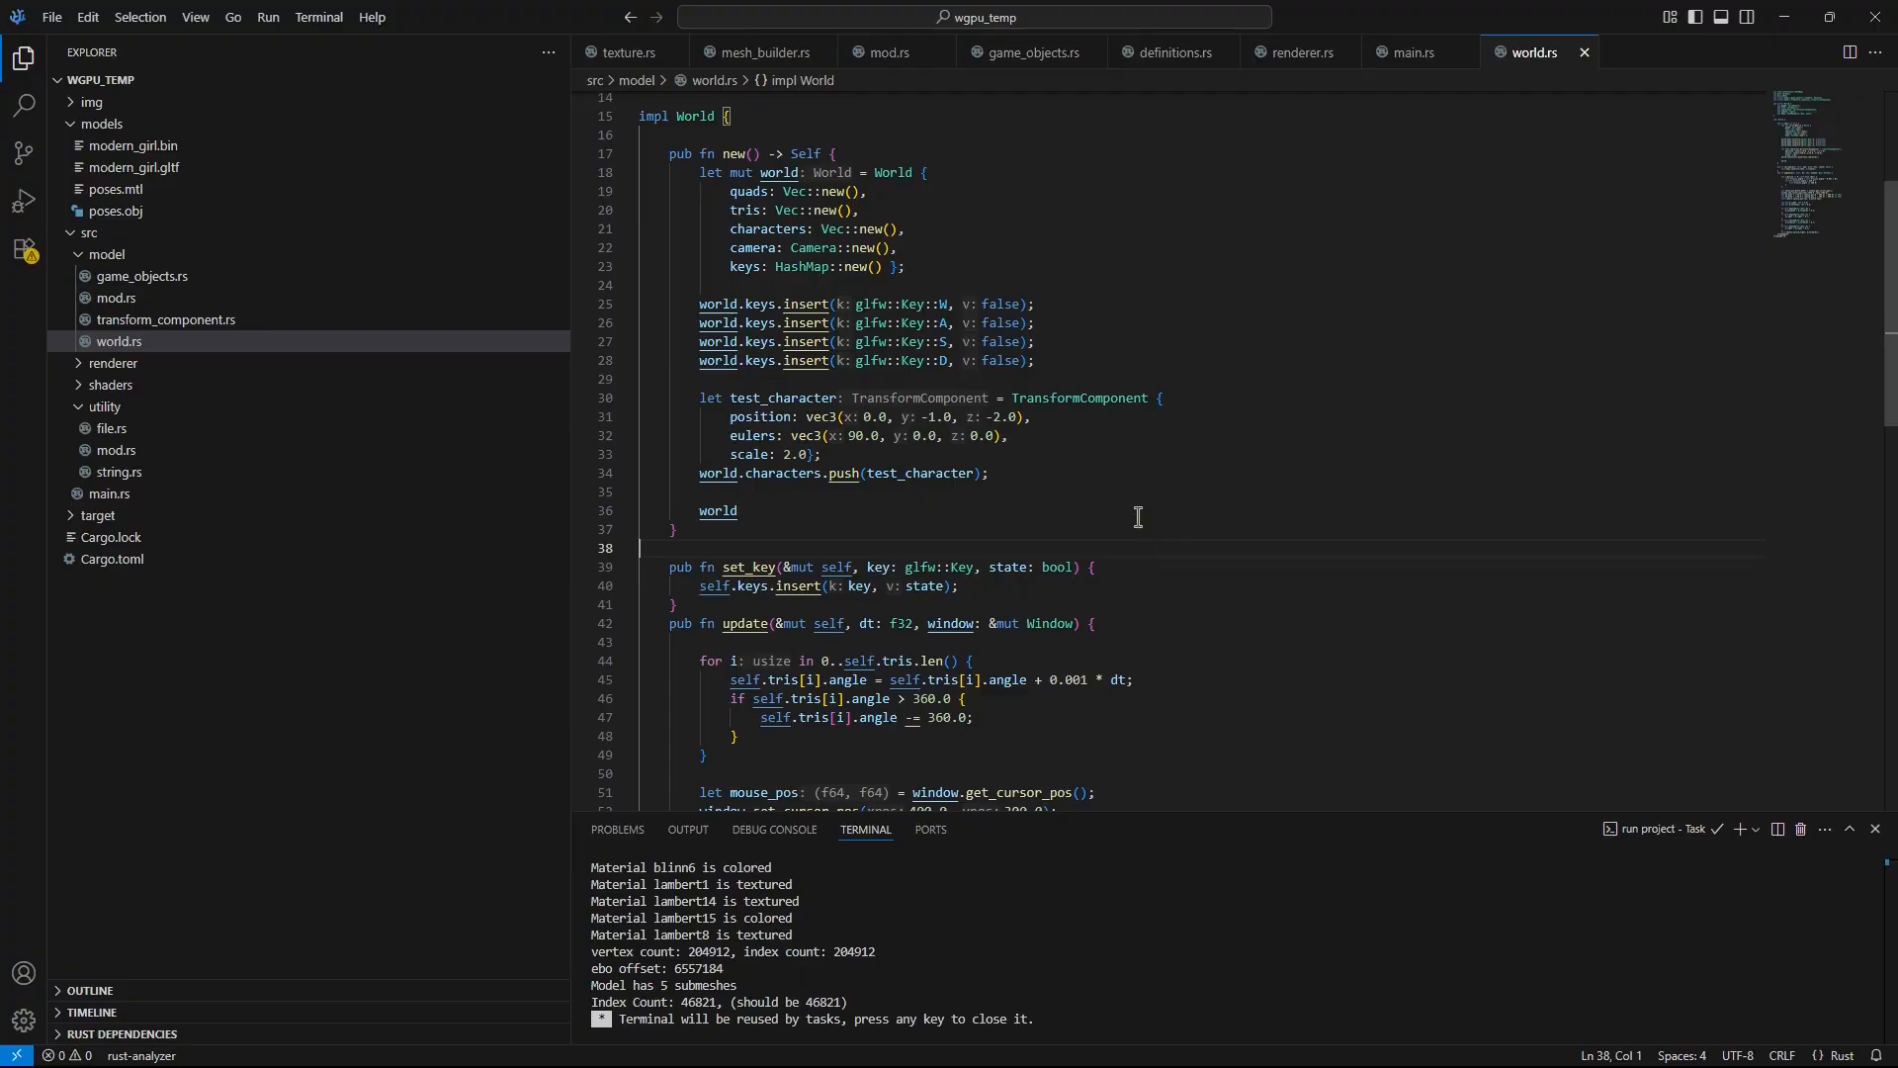
{"action": "mouse_move", "coordinate": [1094, 481]}
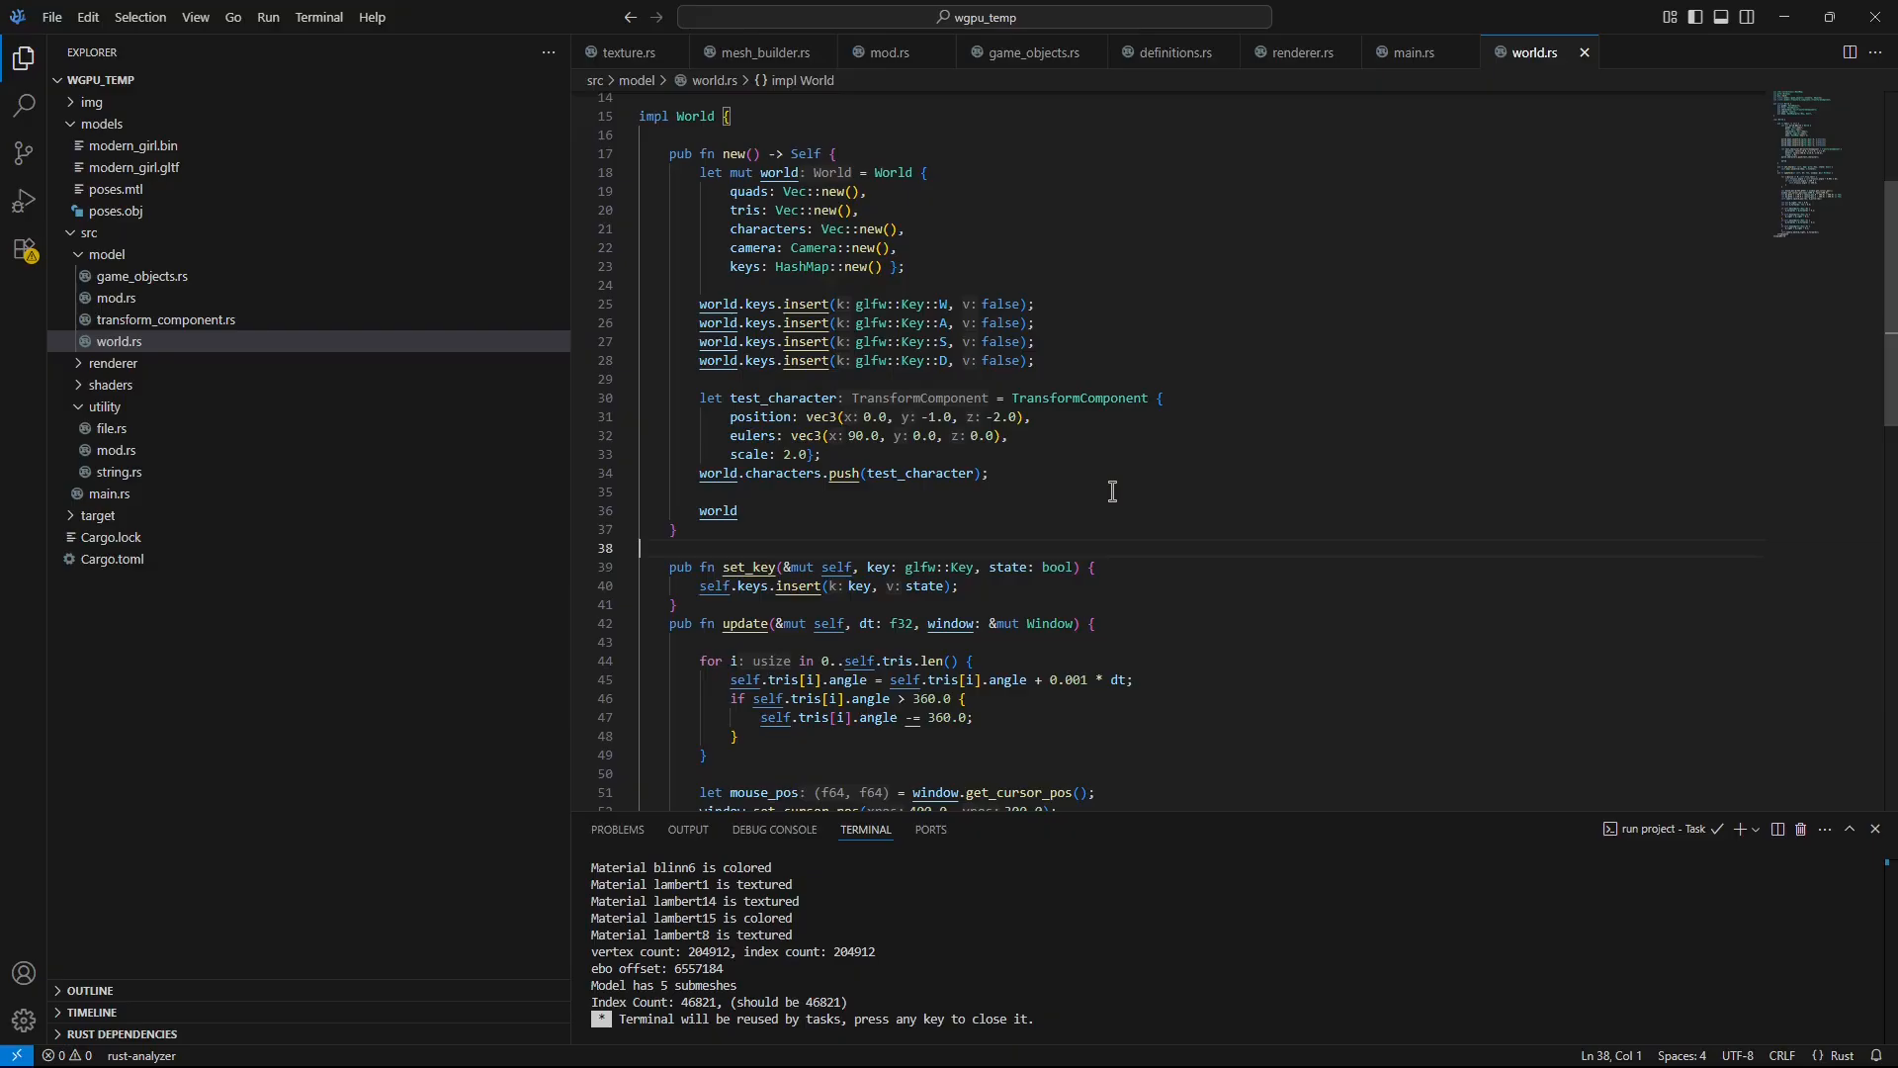
{"action": "mouse_move", "coordinate": [1123, 460]}
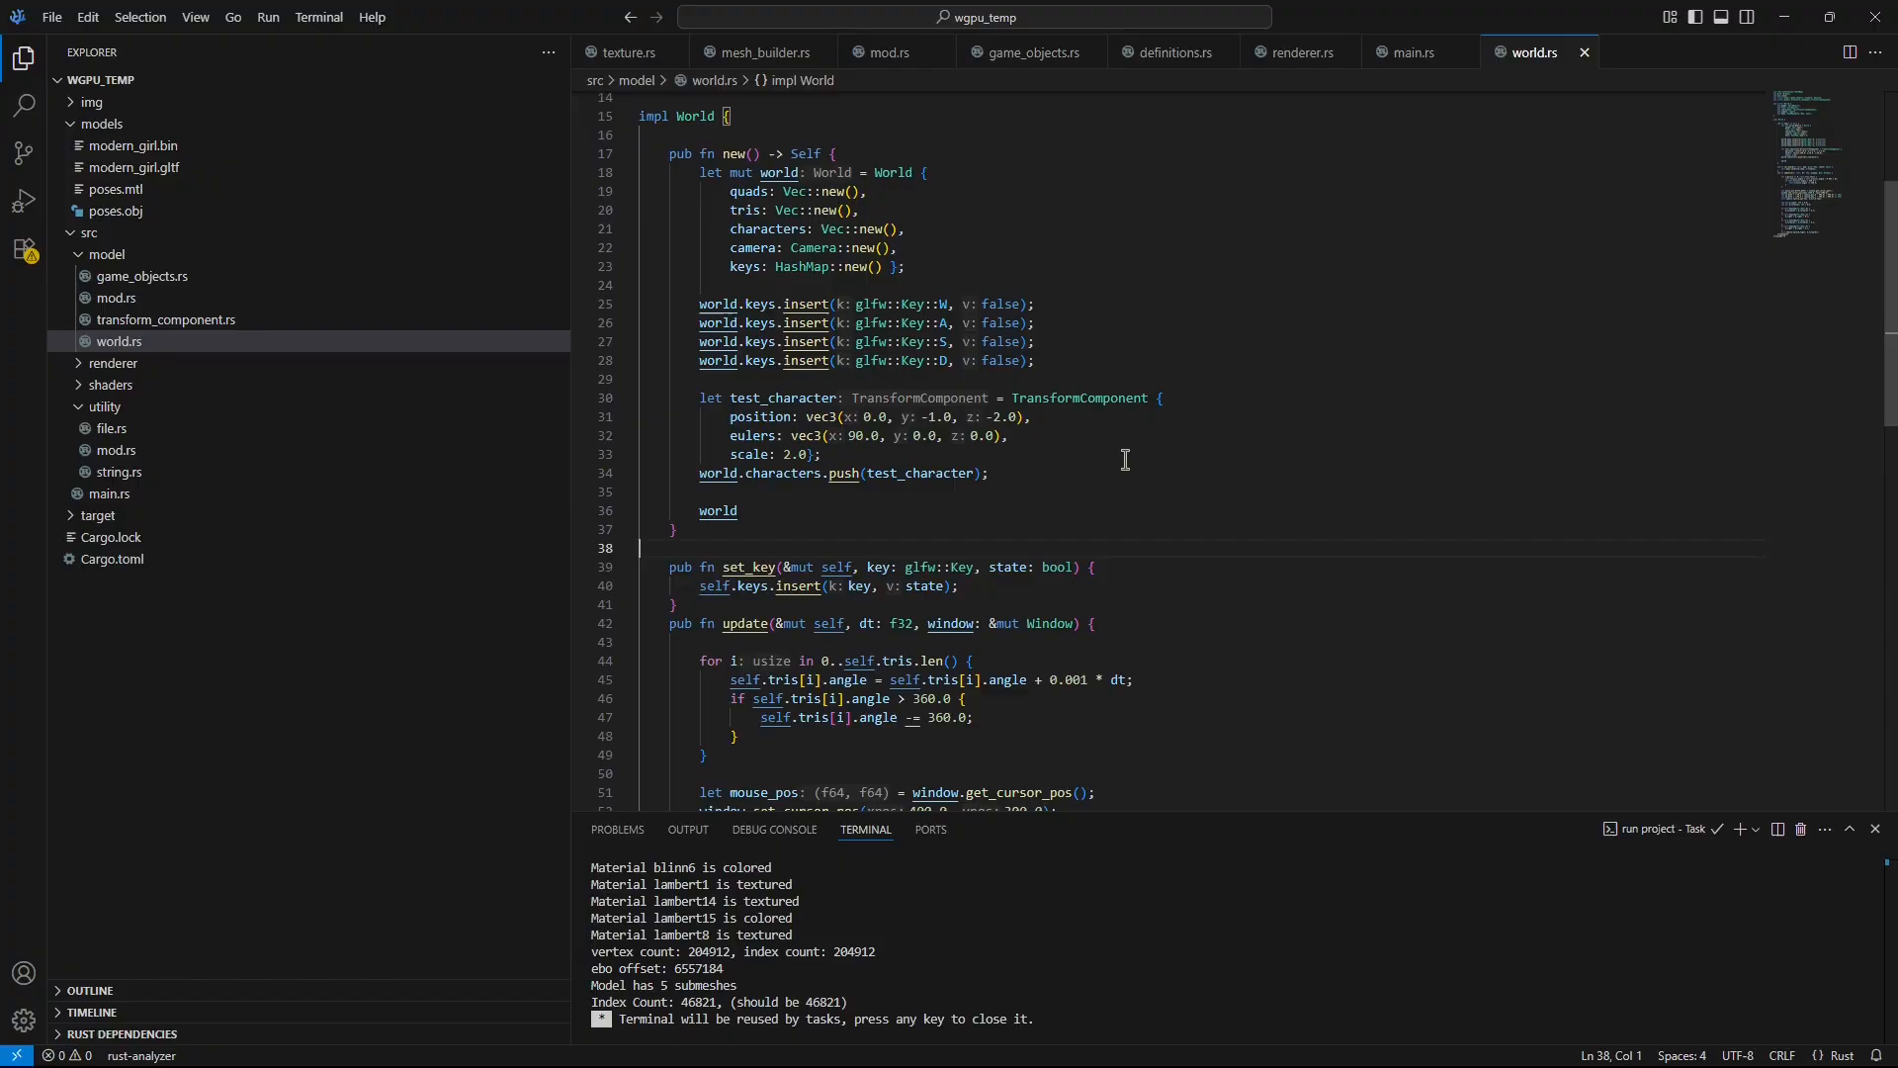
{"action": "mouse_move", "coordinate": [1120, 458]}
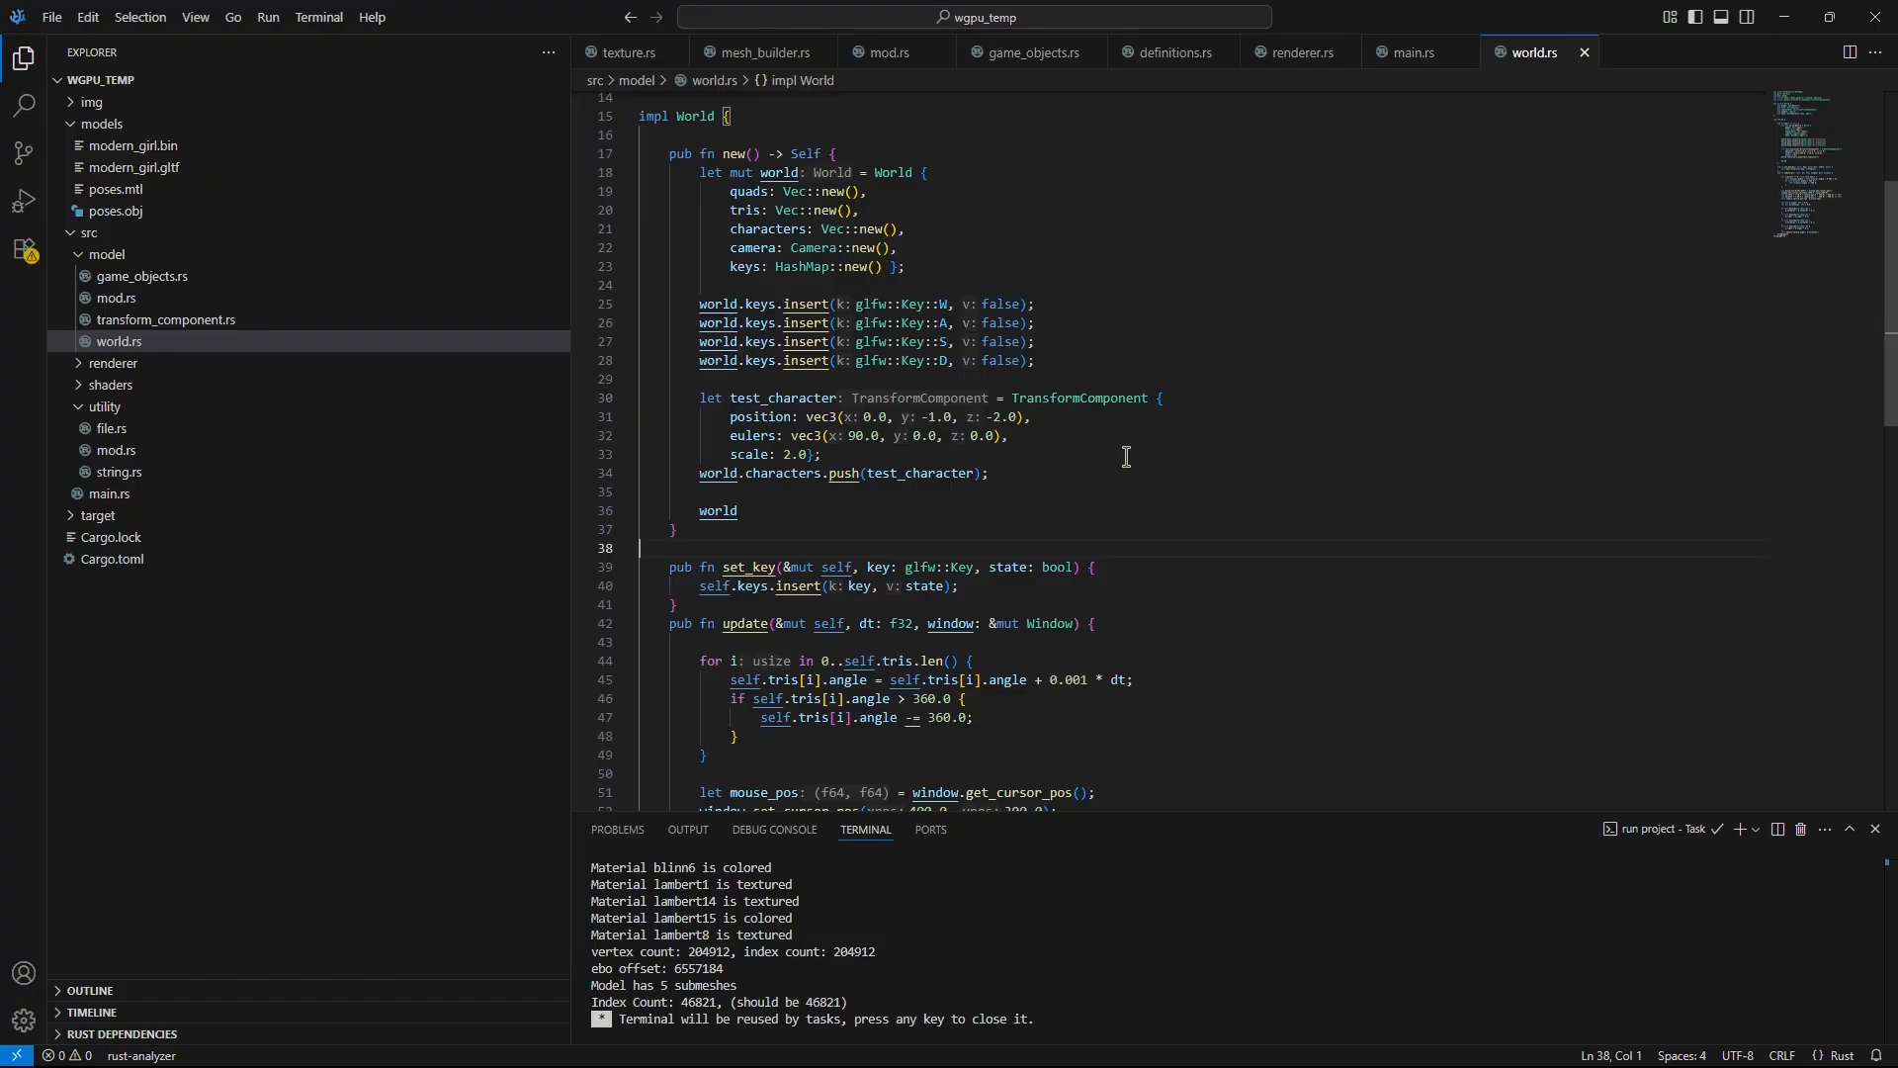